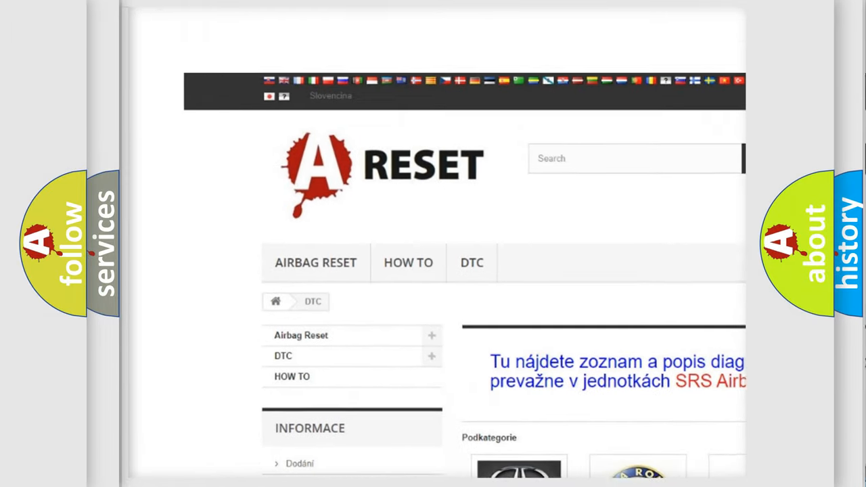
Open the Toyota DTC tile and browse its grid of diagnostic code subcategories
scroll(down, 3)
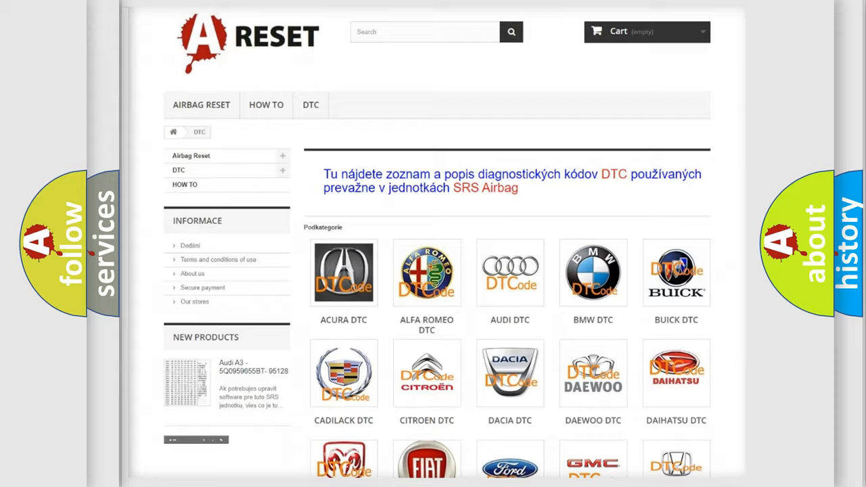
scroll(down, 3)
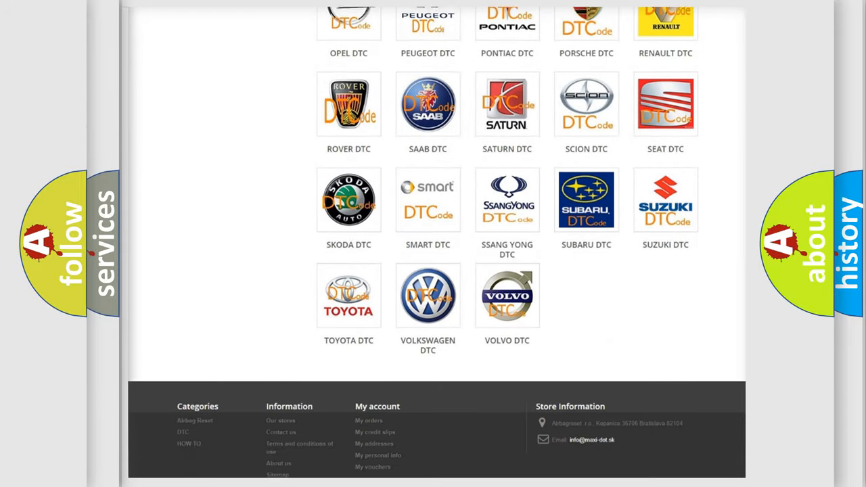
scroll(down, 3)
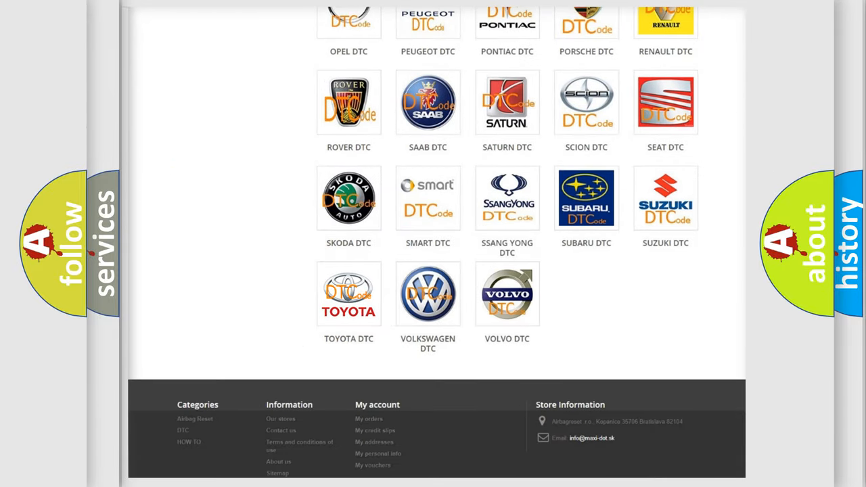
click(349, 292)
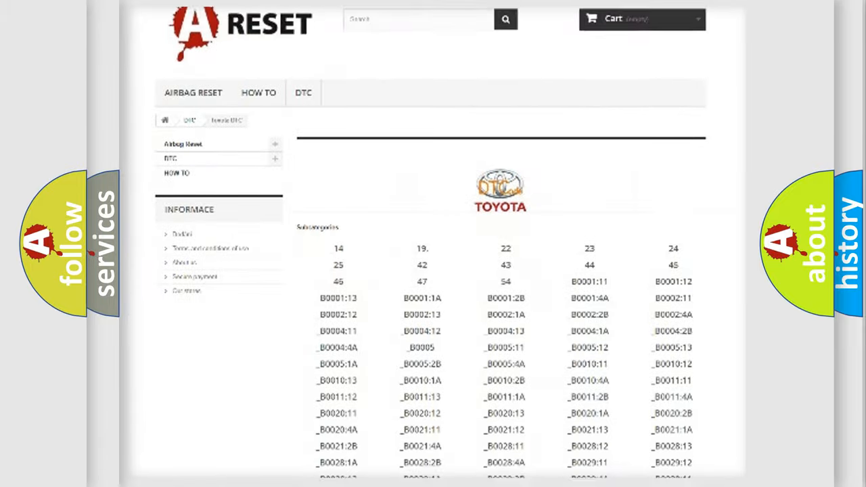
scroll(down, 3)
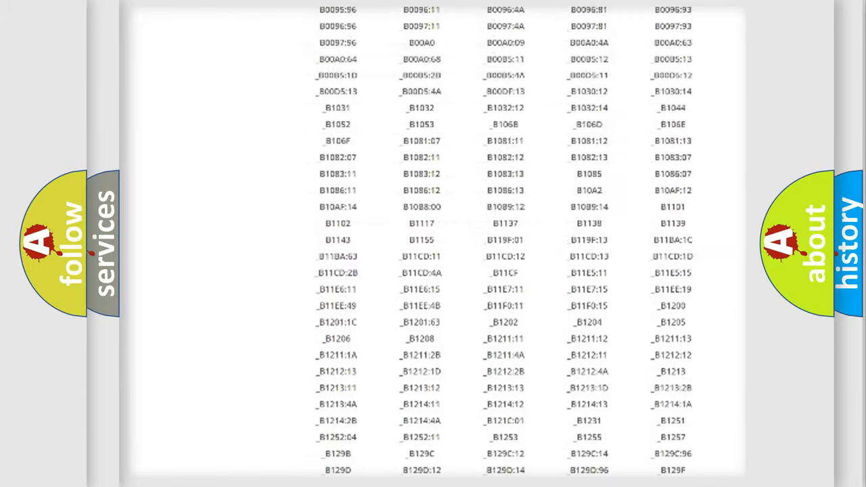
scroll(up, 3)
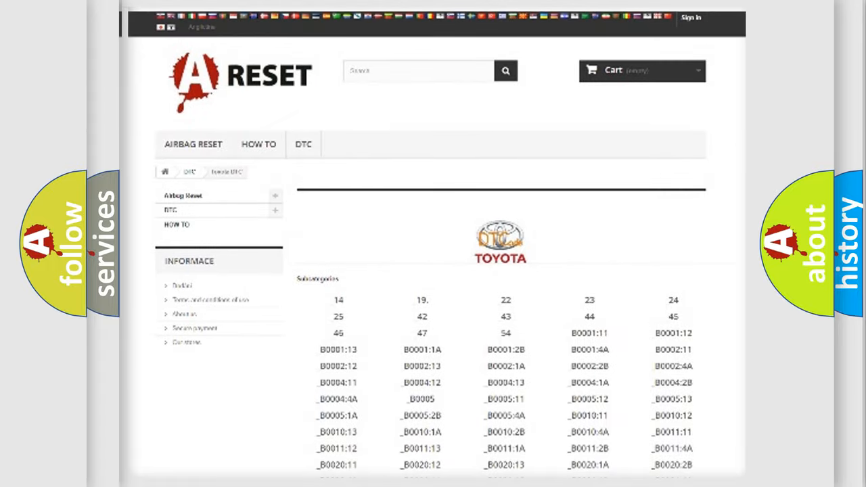